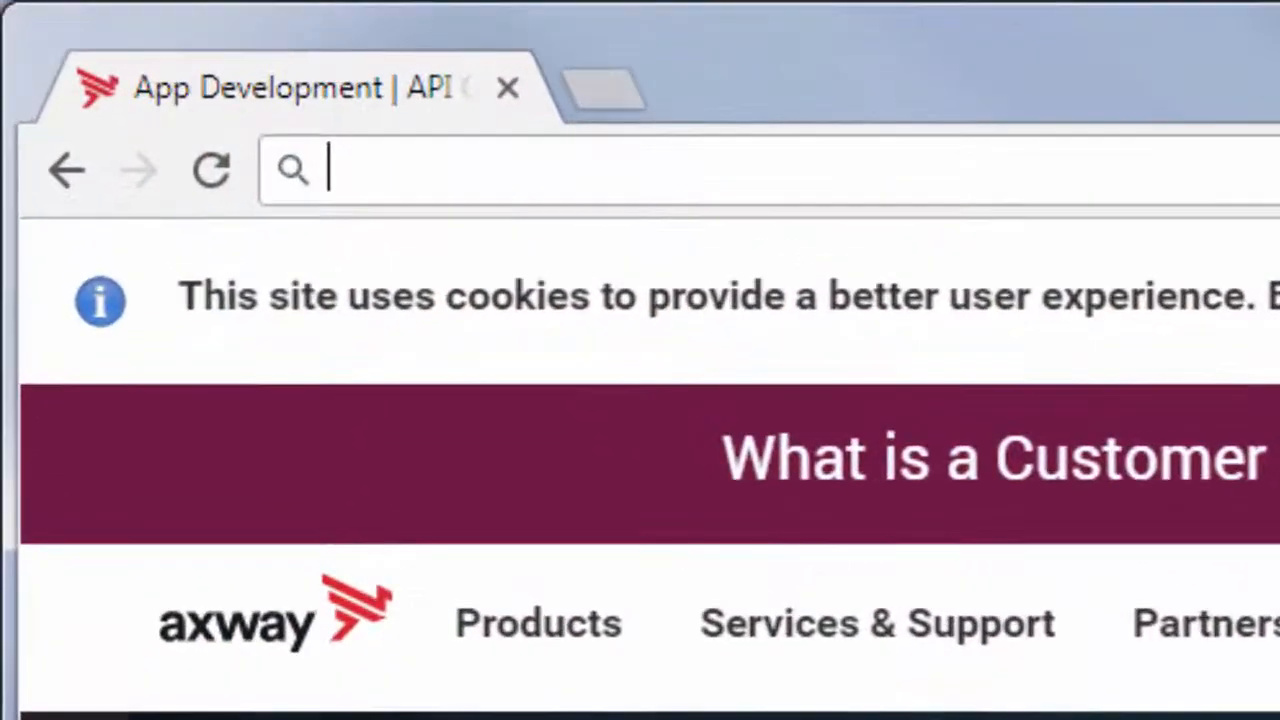
# - Navigate to docs.axway.com and enter the API Management documentation category
pyautogui.write('docs.axwa')
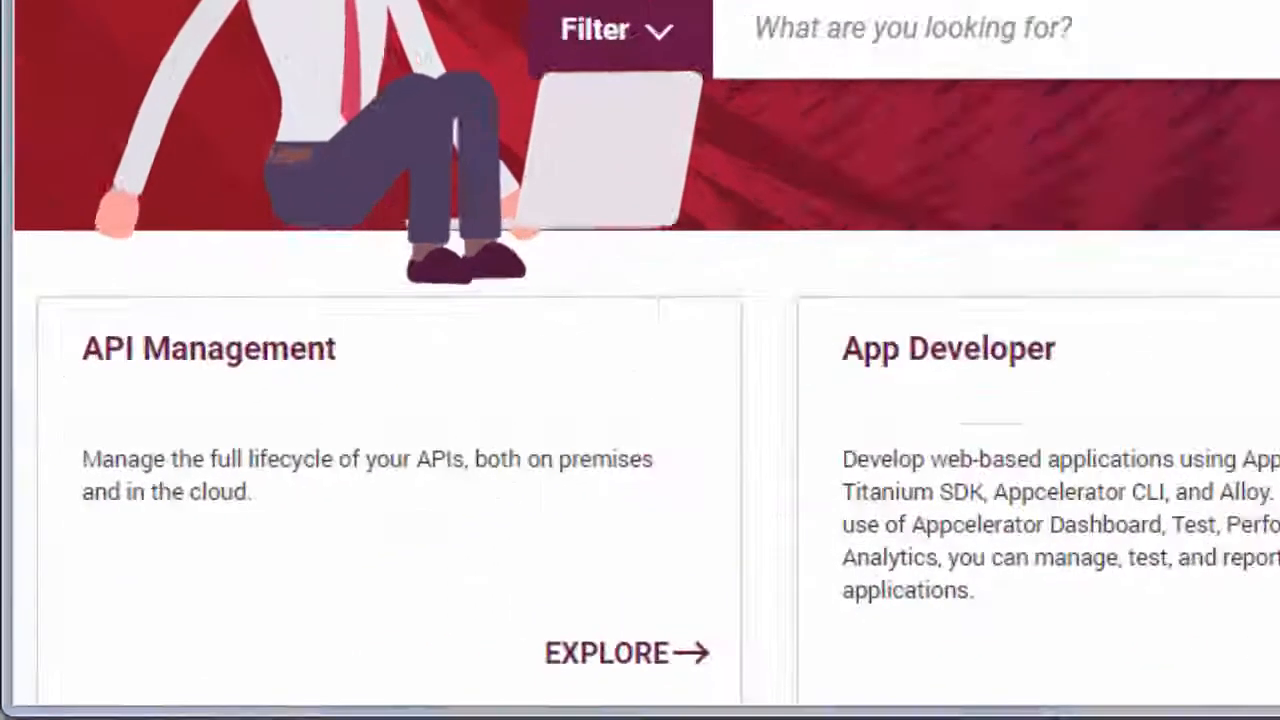
pyautogui.click(604, 652)
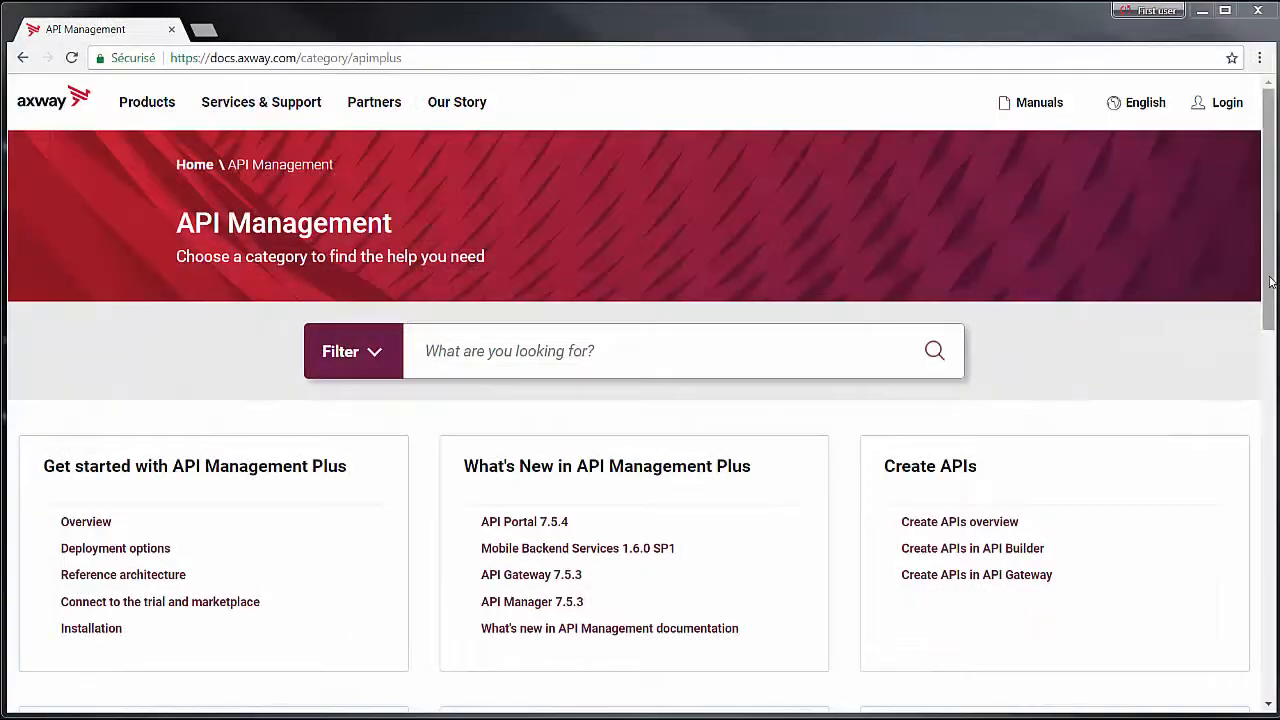
# - Open the Installation topic under Get started with API Management Plus
pyautogui.scroll(-3)
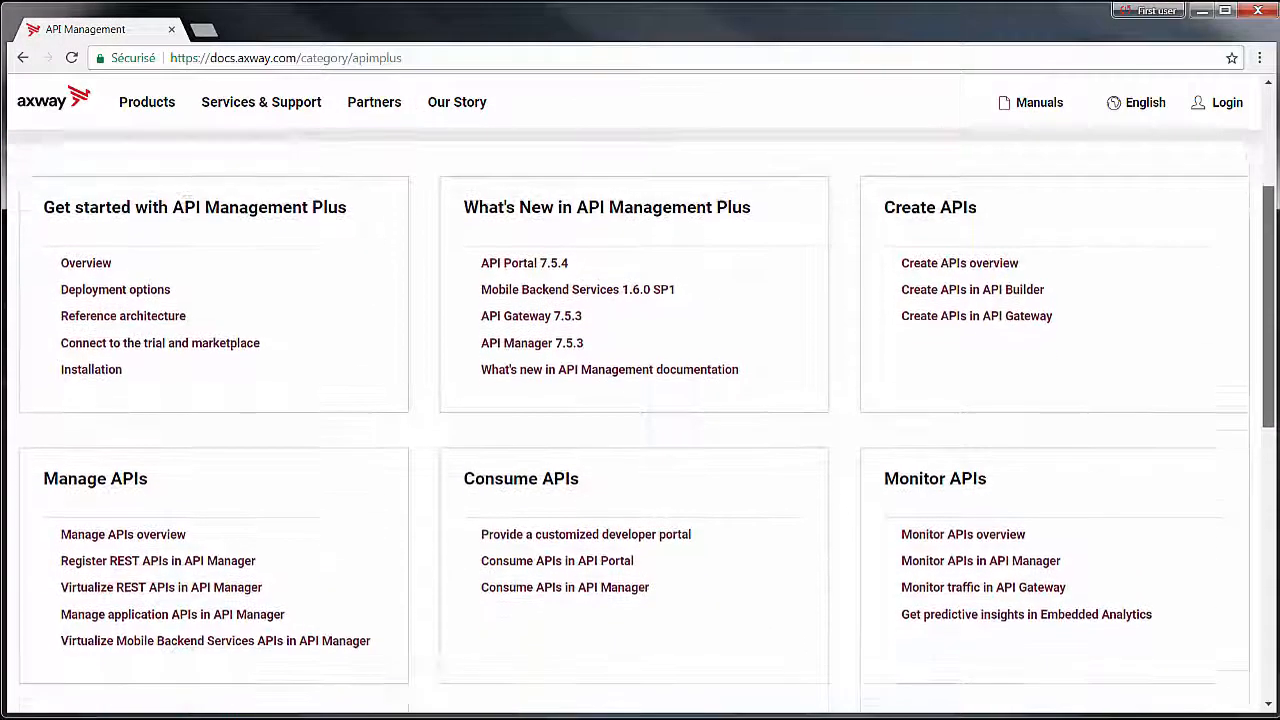
pyautogui.scroll(-3)
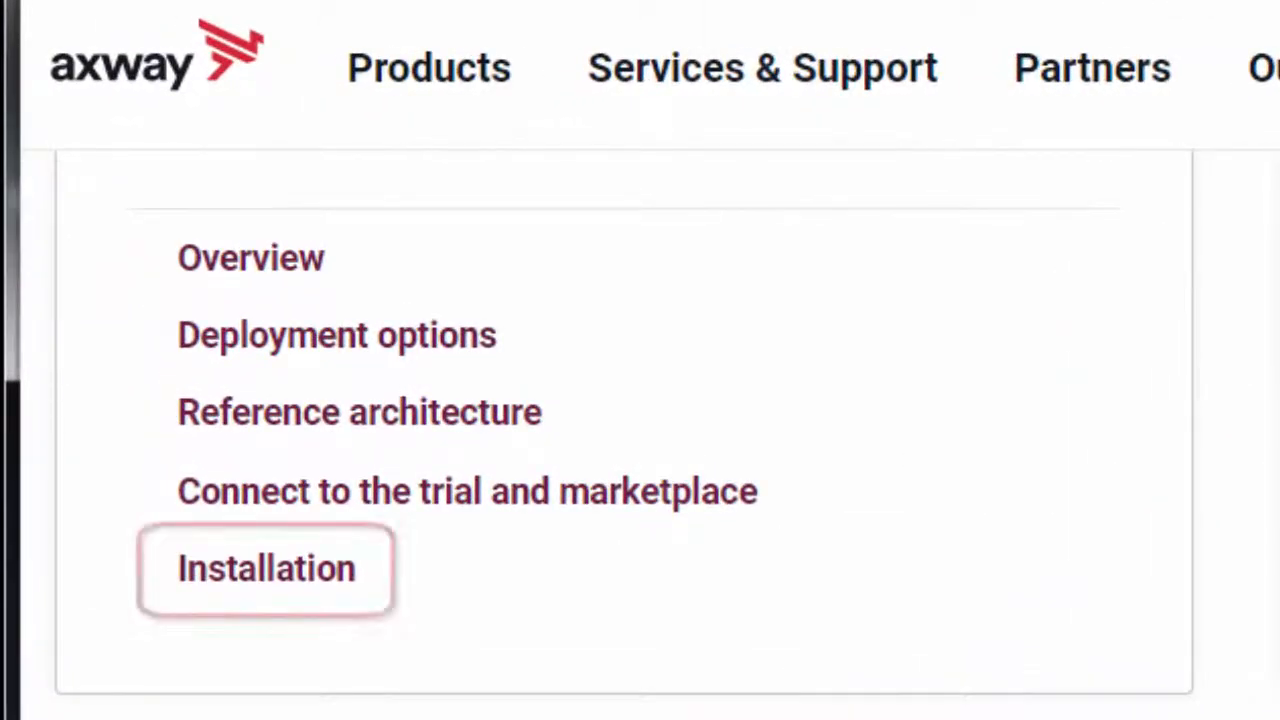
pyautogui.click(264, 568)
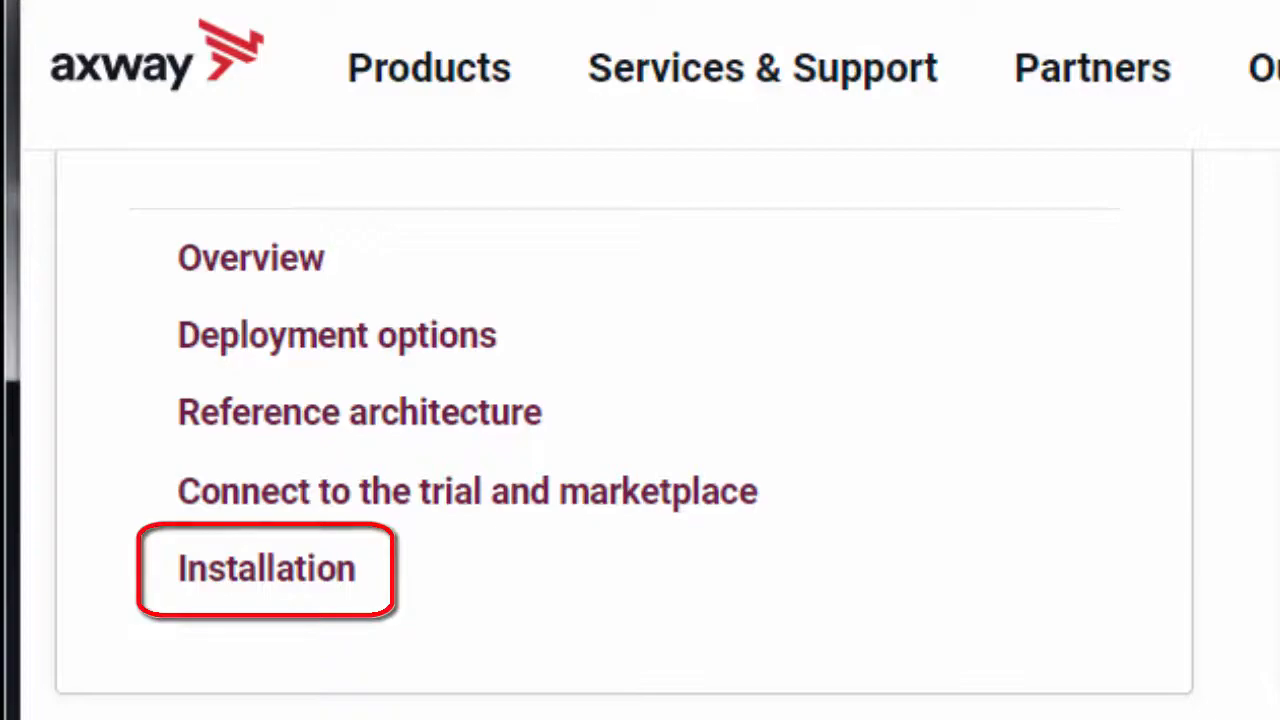
pyautogui.click(264, 568)
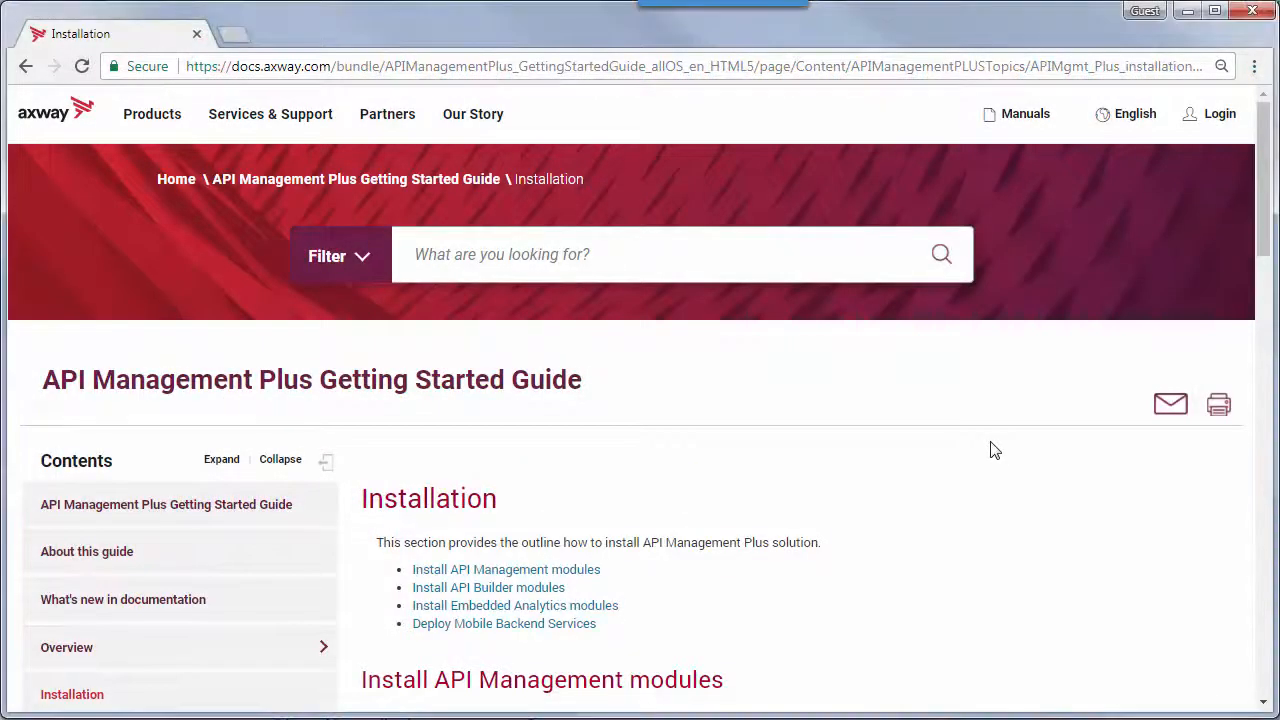
# - Scroll through the Installation page's sections to review the installation steps
pyautogui.scroll(-3)
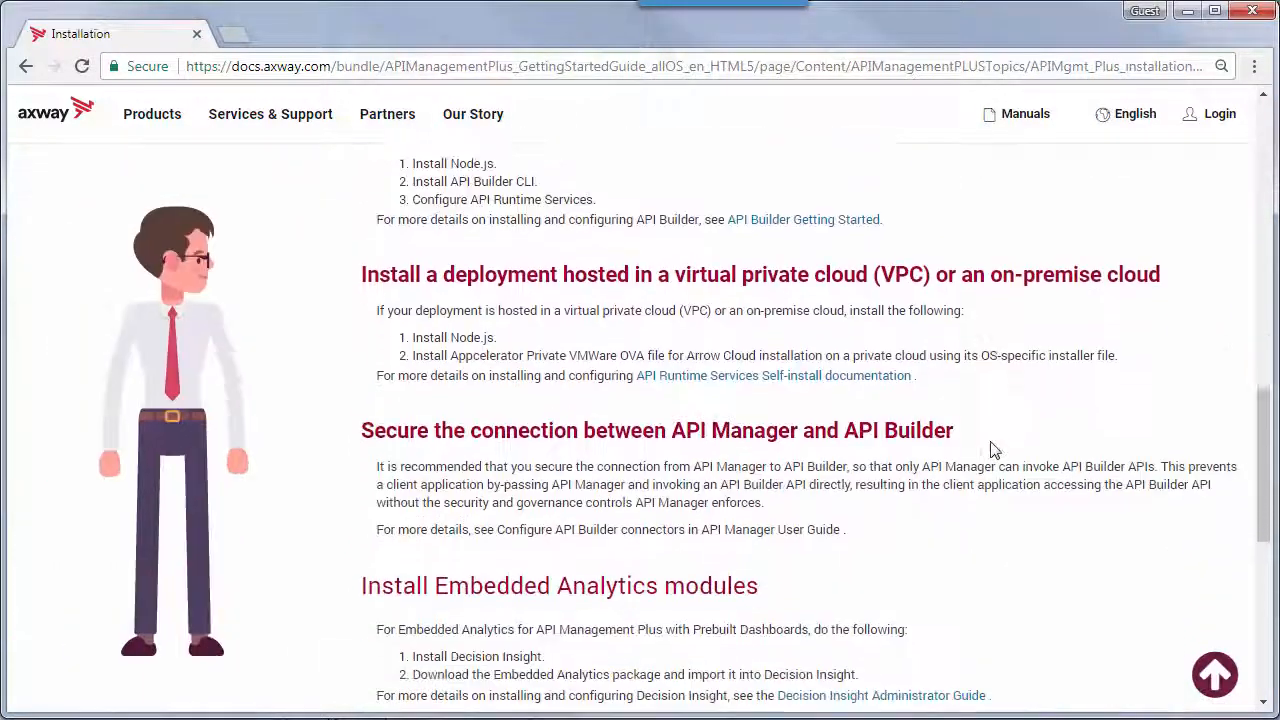
pyautogui.scroll(-3)
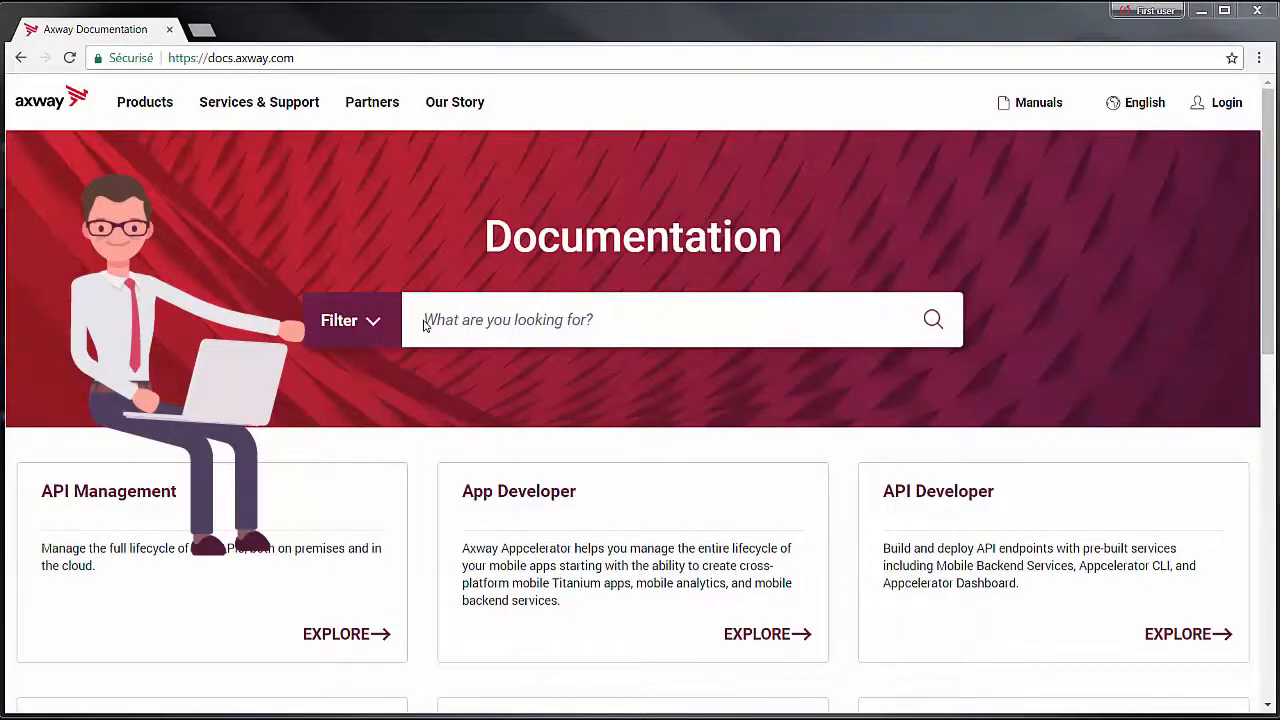
pyautogui.write('Install API Management')
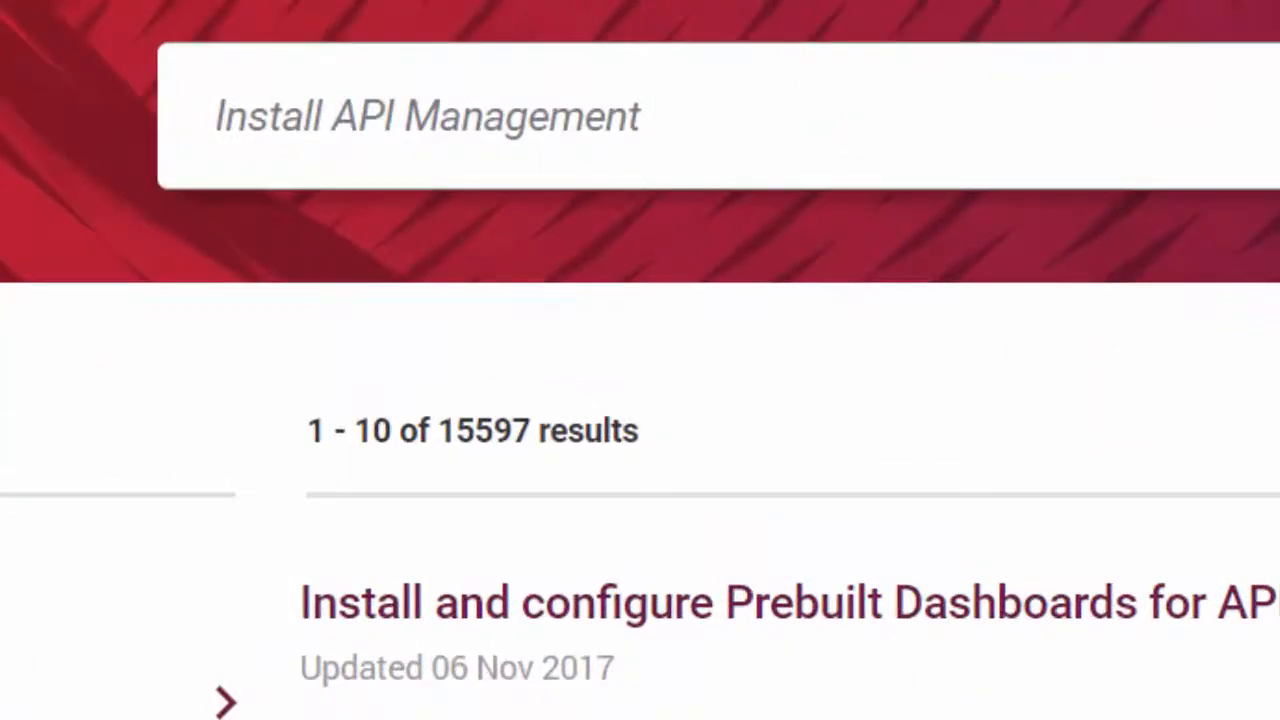
pyautogui.scroll(-3)
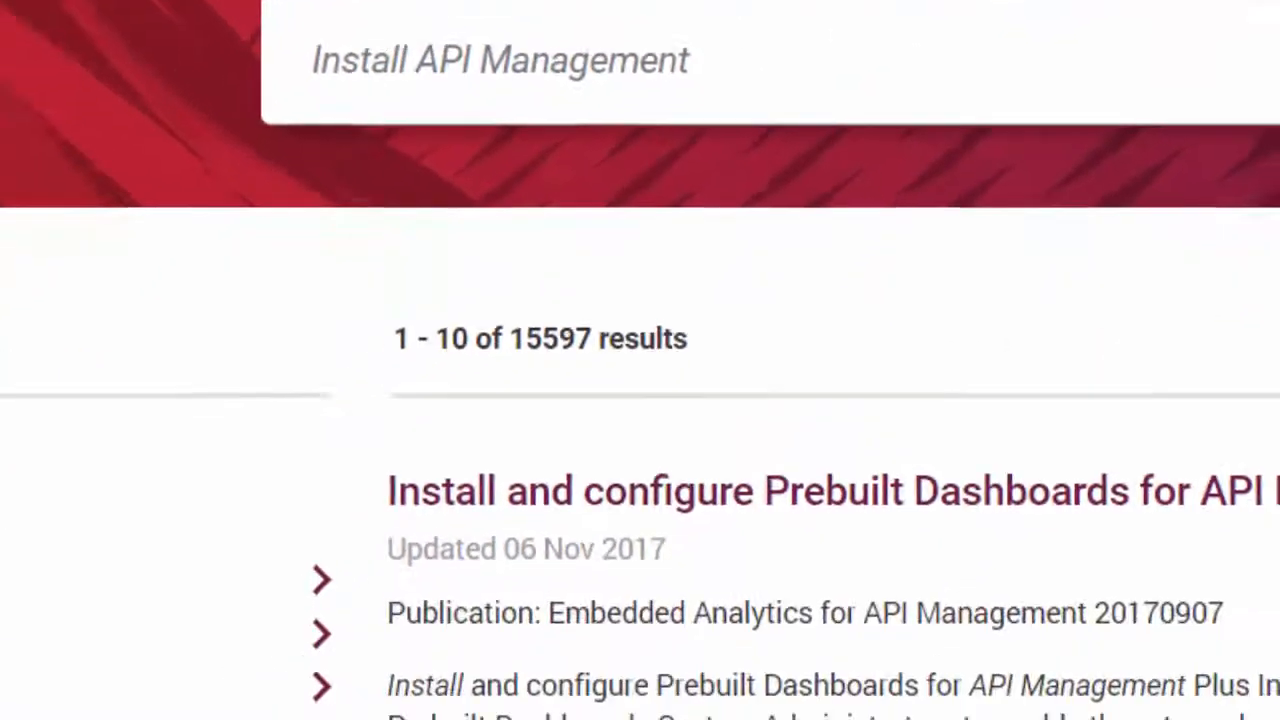
pyautogui.click(48, 442)
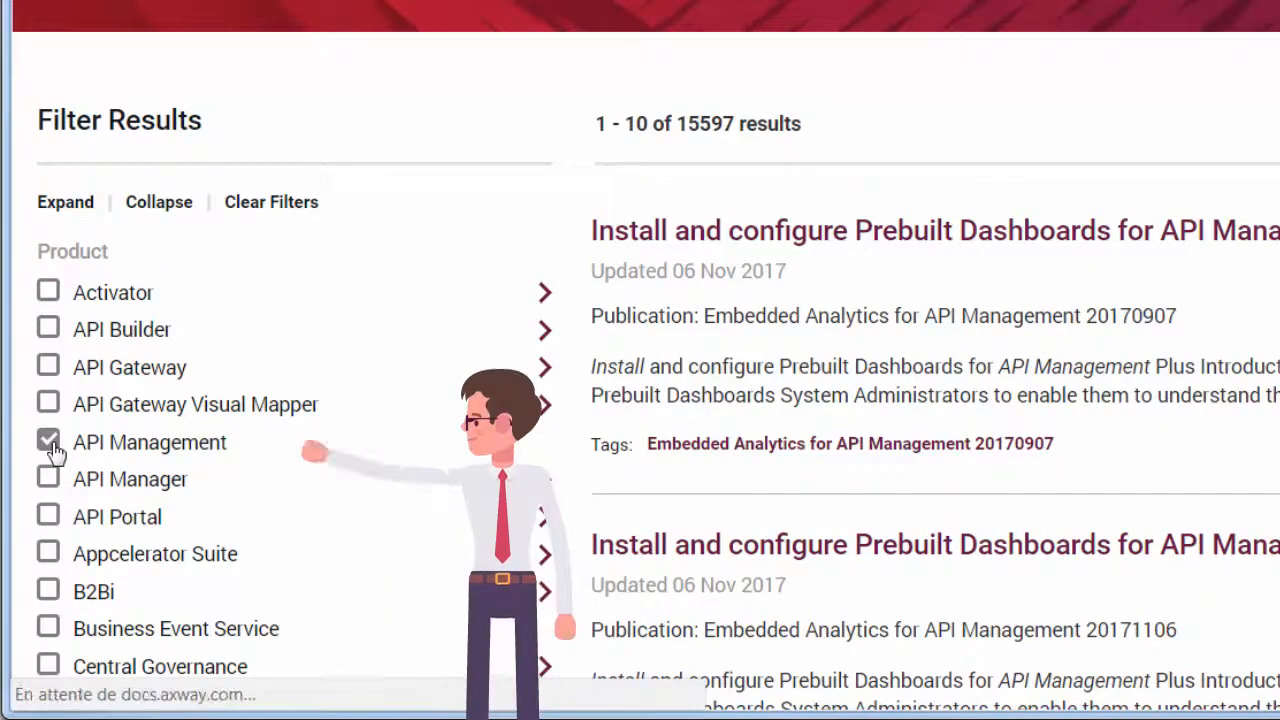
pyautogui.click(48, 442)
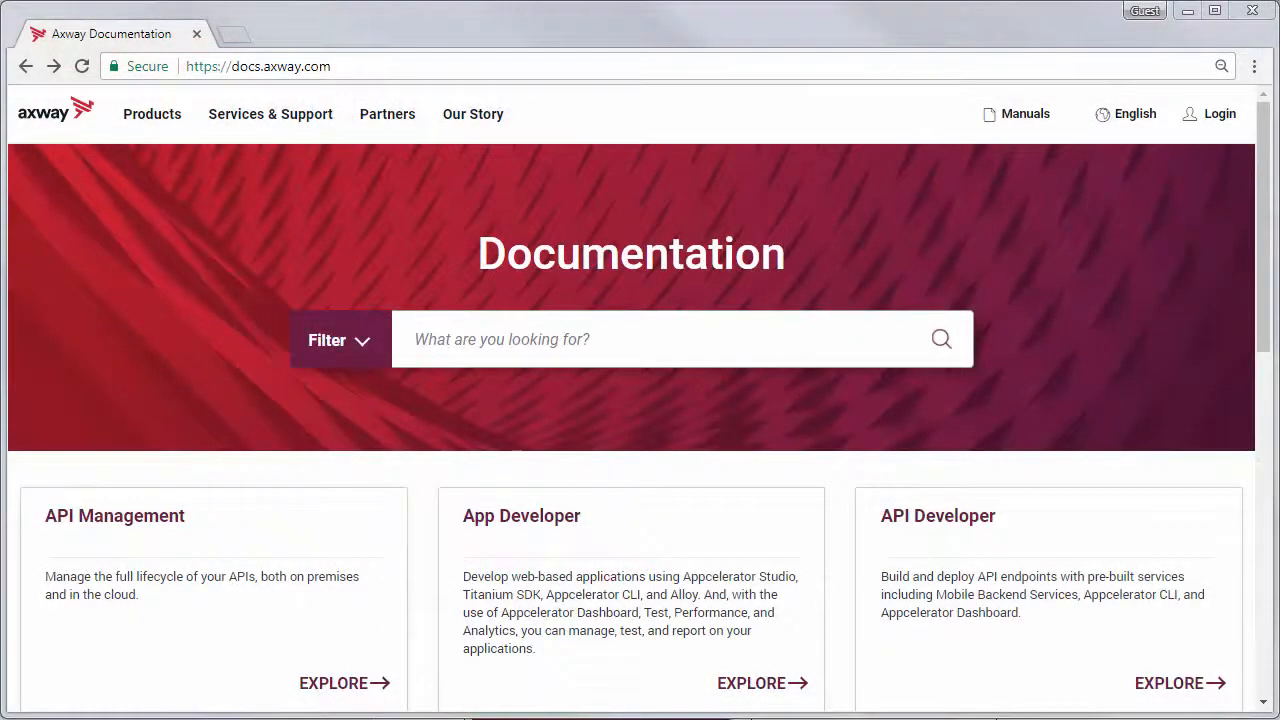
# - Browse the search Filter dropdown's product, content-type and environment checkboxes, then return to the plain home page
pyautogui.click(338, 340)
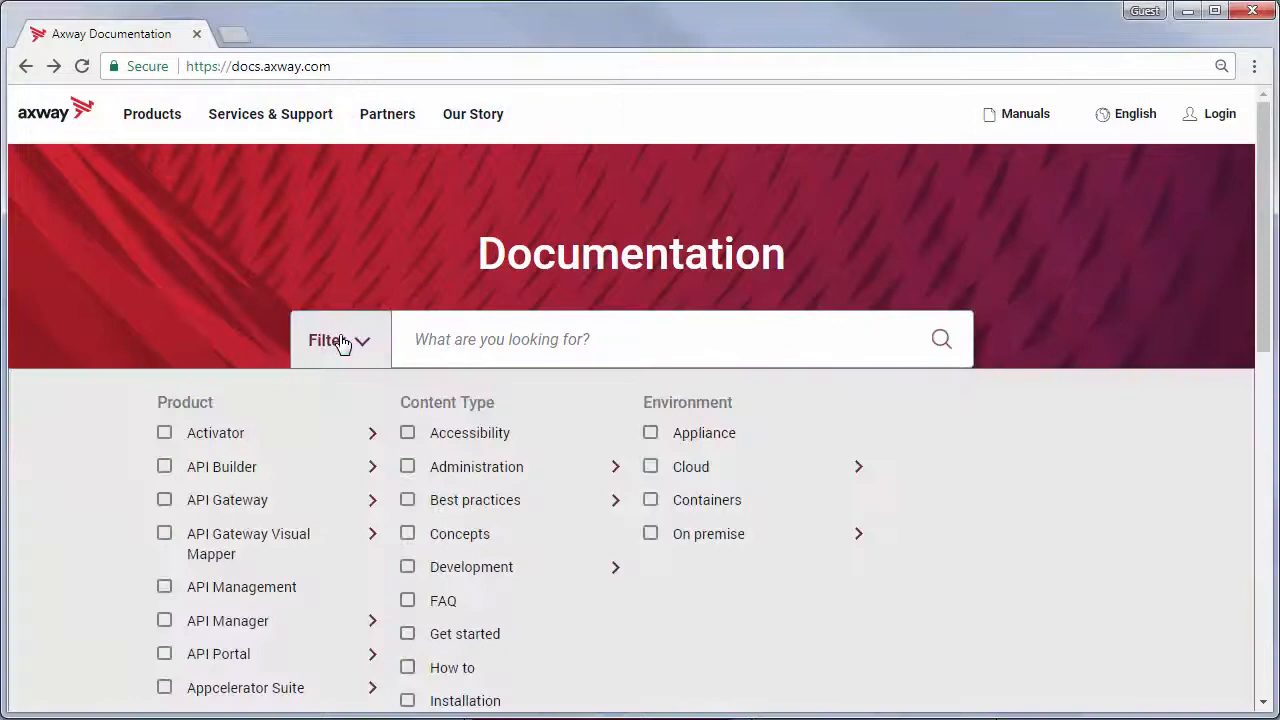
pyautogui.scroll(-3)
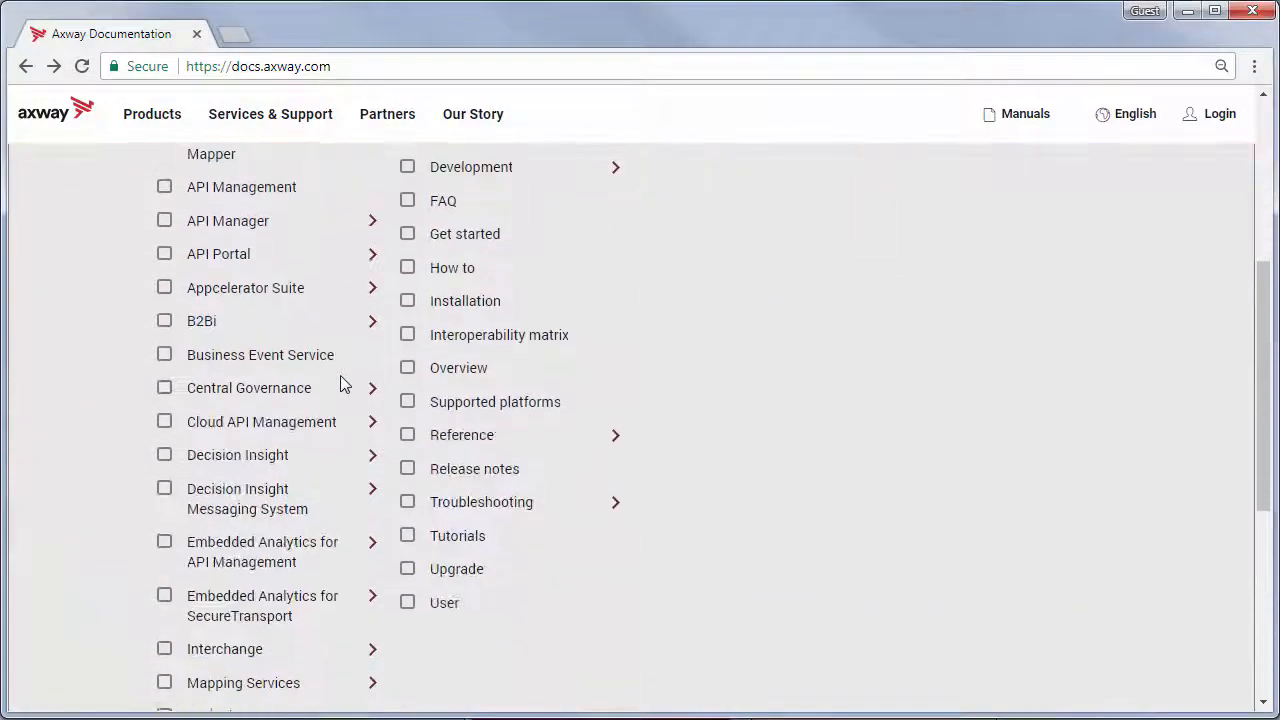
pyautogui.click(372, 454)
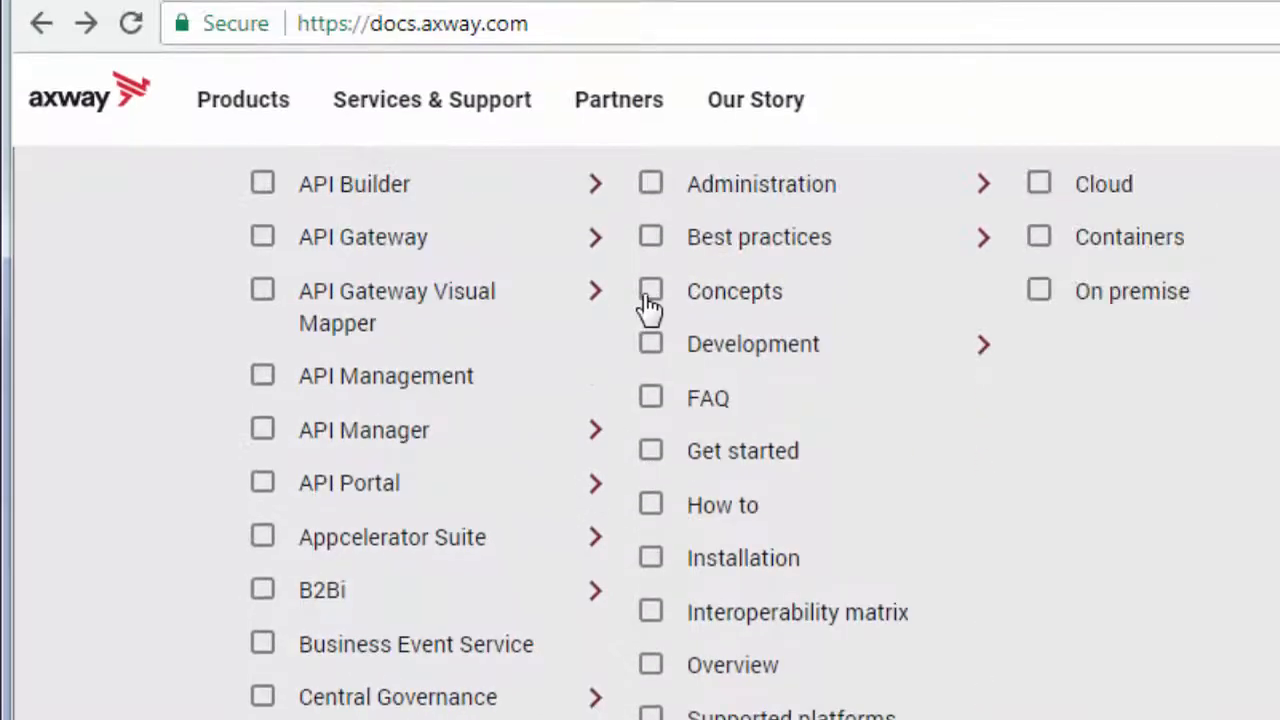
pyautogui.click(650, 292)
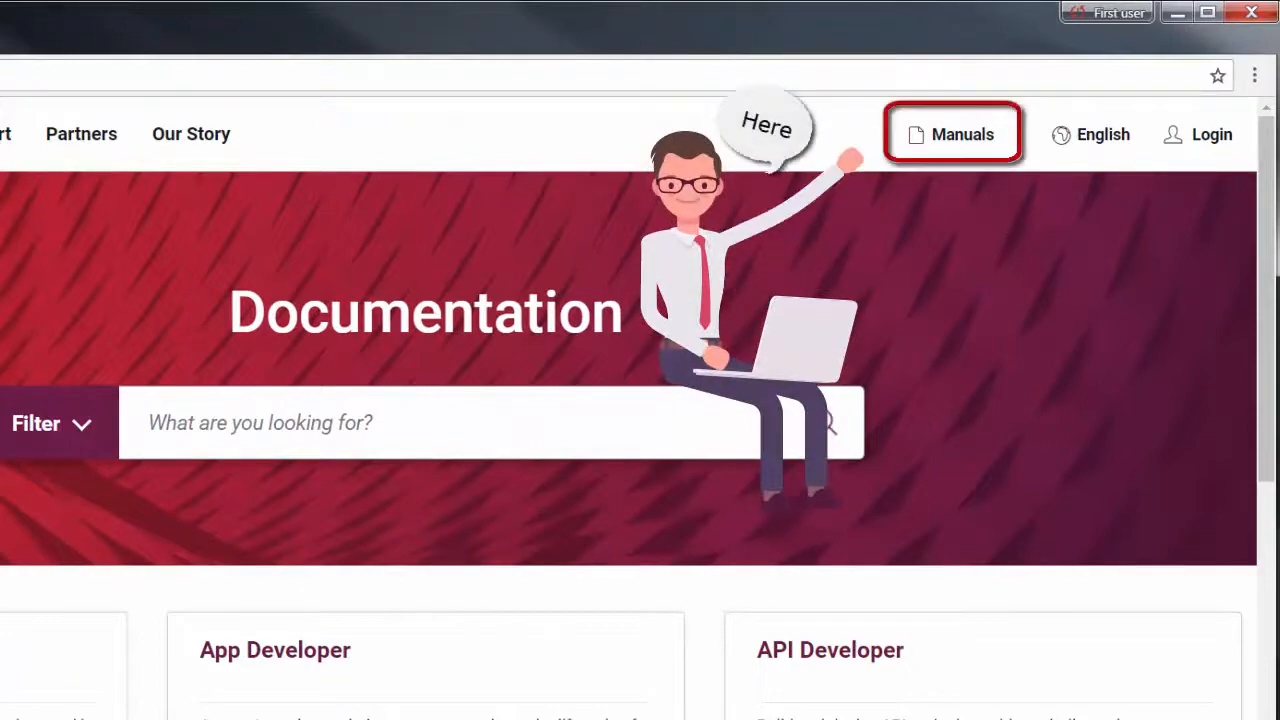
# - Show the Manuals list filtered to API Gateway, listing the 37 version 7.5.3 guides
pyautogui.click(1196, 134)
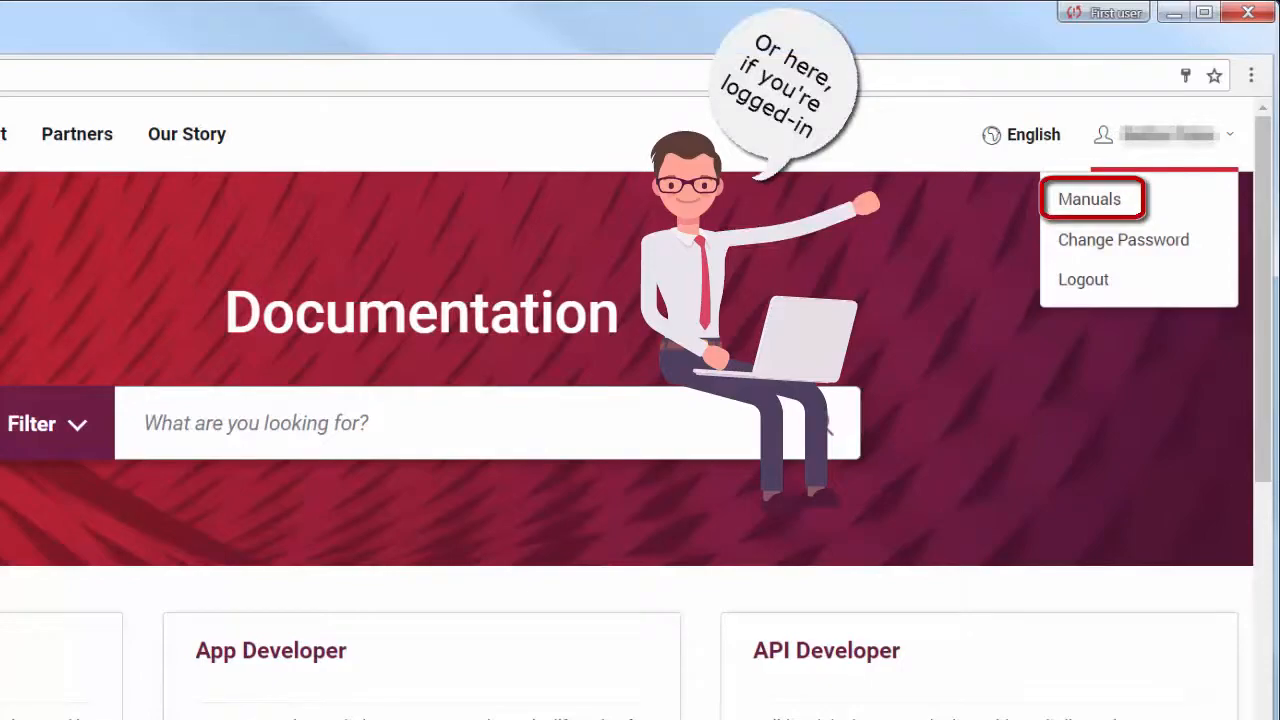
pyautogui.click(1088, 200)
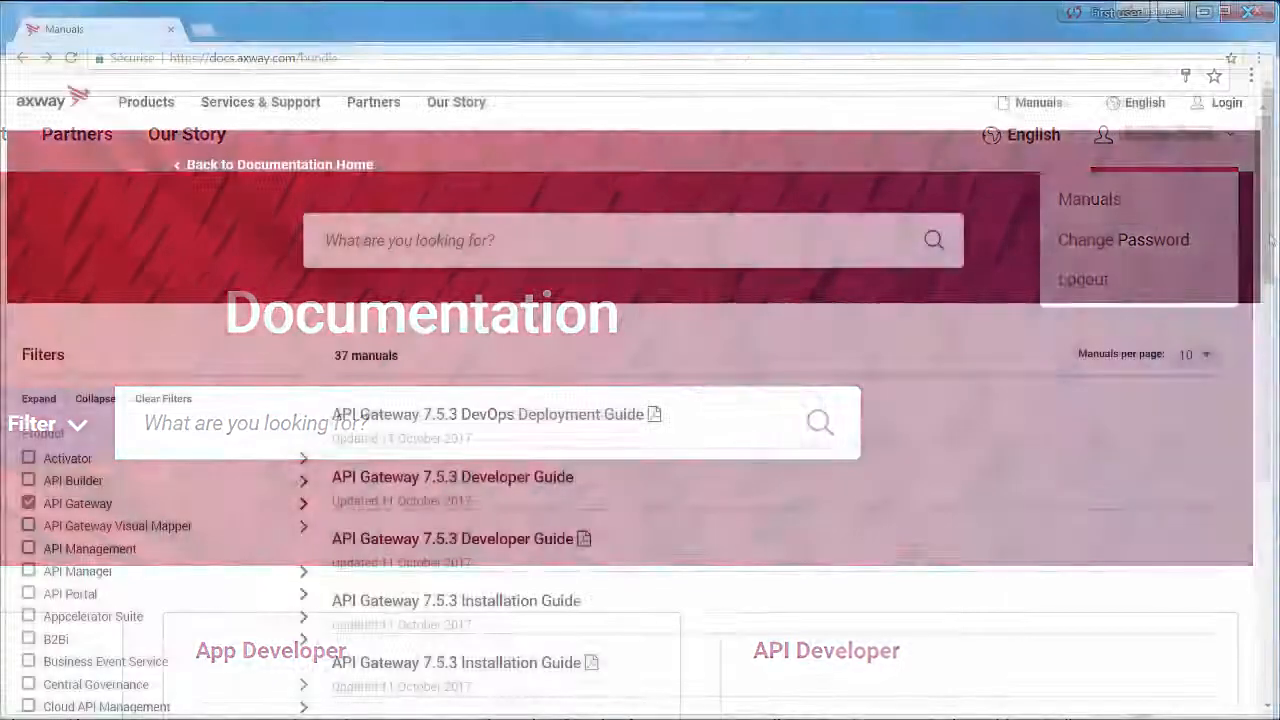
pyautogui.scroll(-3)
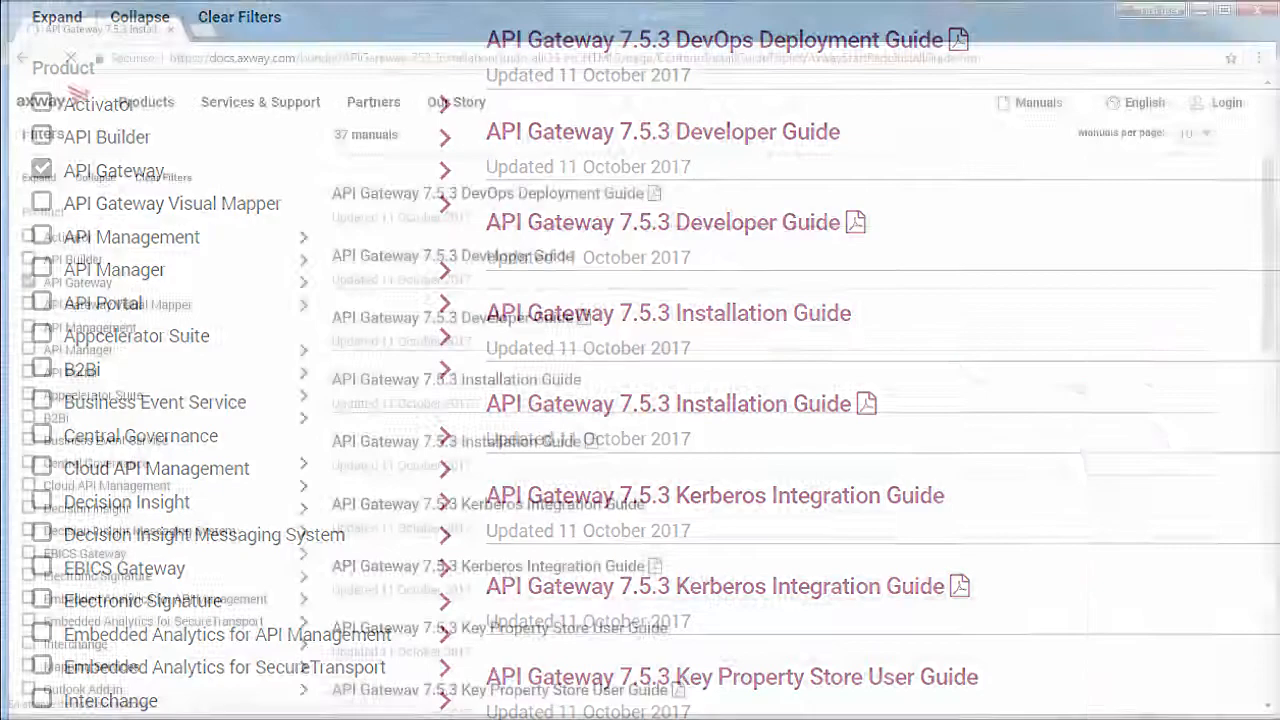
# - Open the API Gateway 7.5.3 Installation Guide and expand Prerequisites > System requirements to Operating systems and hardware
pyautogui.click(668, 312)
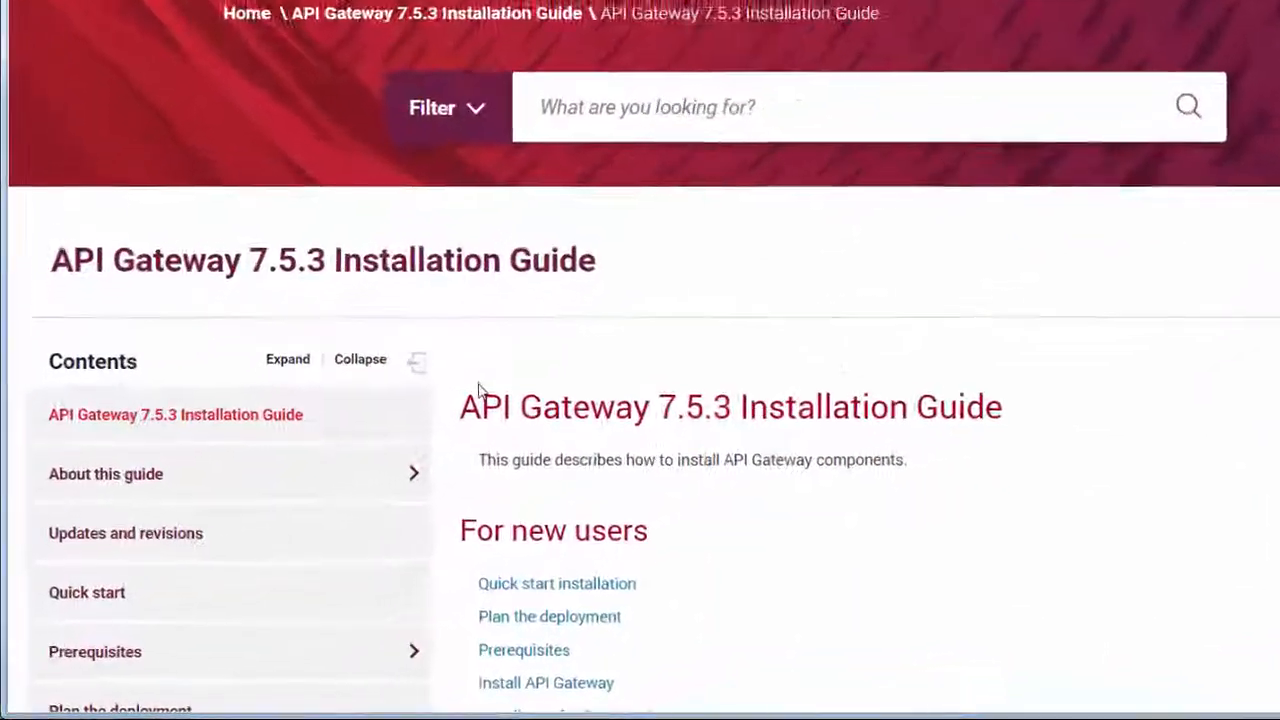
pyautogui.scroll(-3)
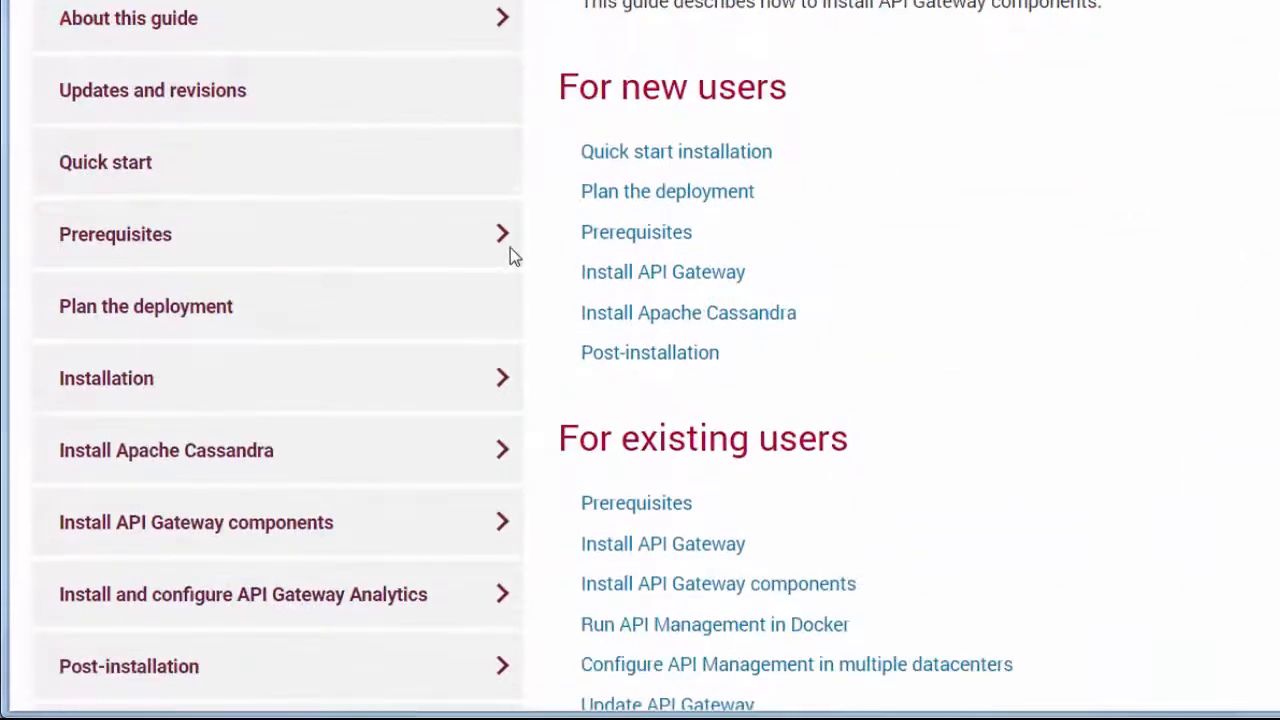
pyautogui.click(116, 234)
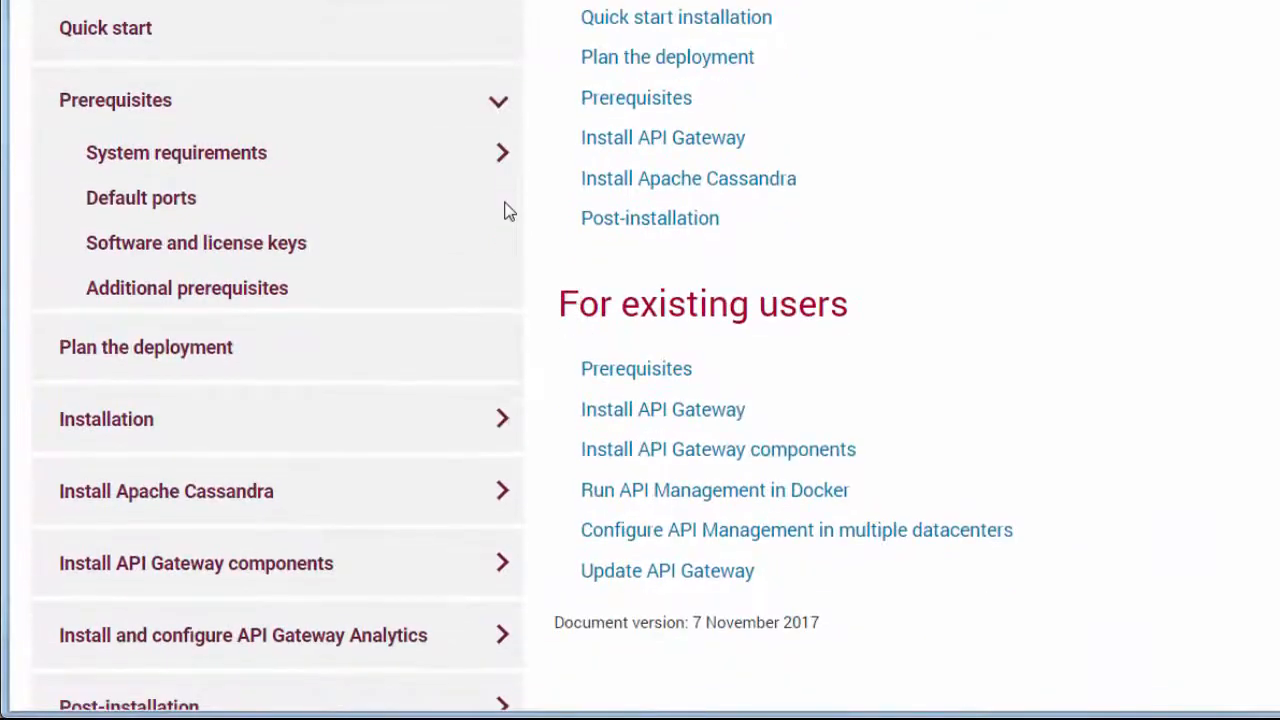
pyautogui.click(176, 152)
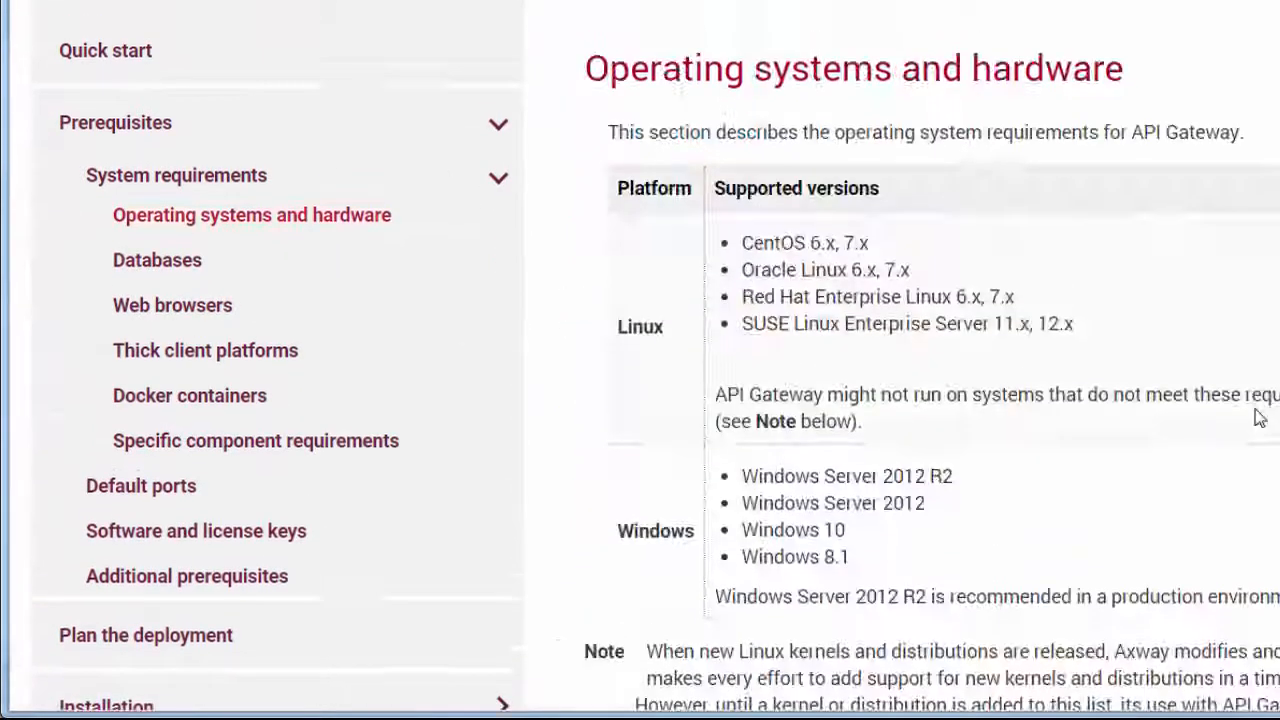